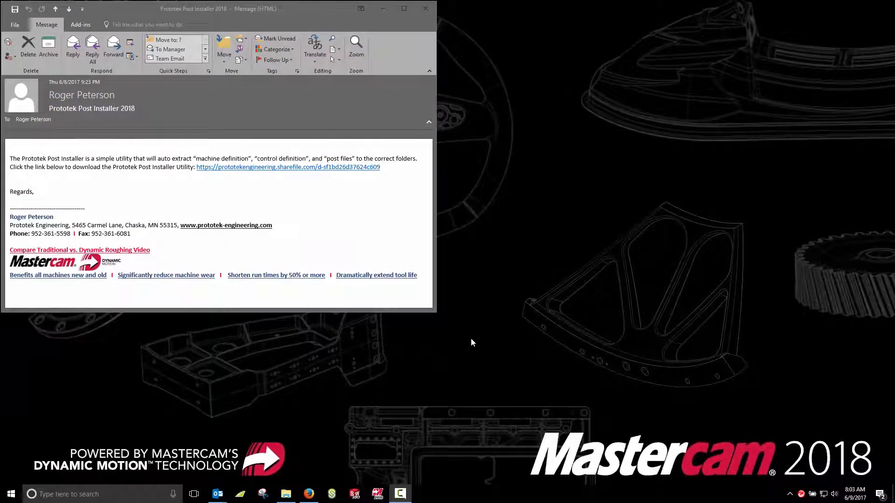
mouse_move(460, 277)
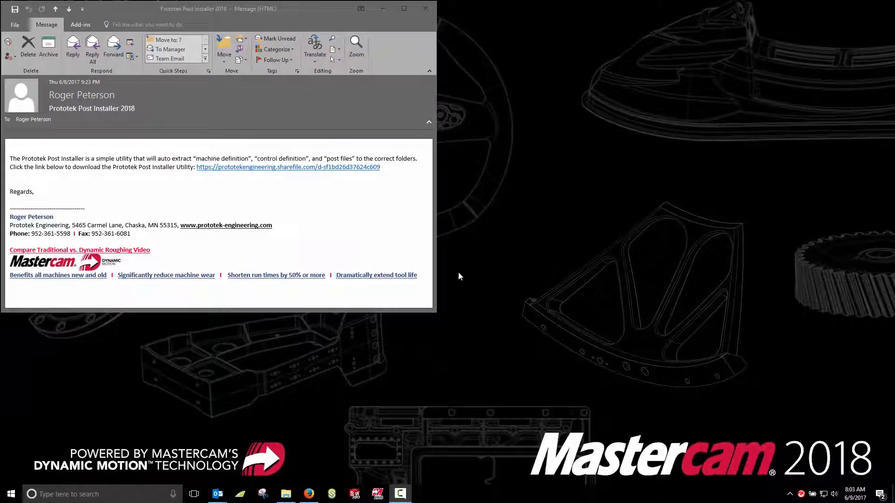
Follow the prototekengineering.sharefile.com link in the Prototek Post Installer 2018 email.
left_click(288, 167)
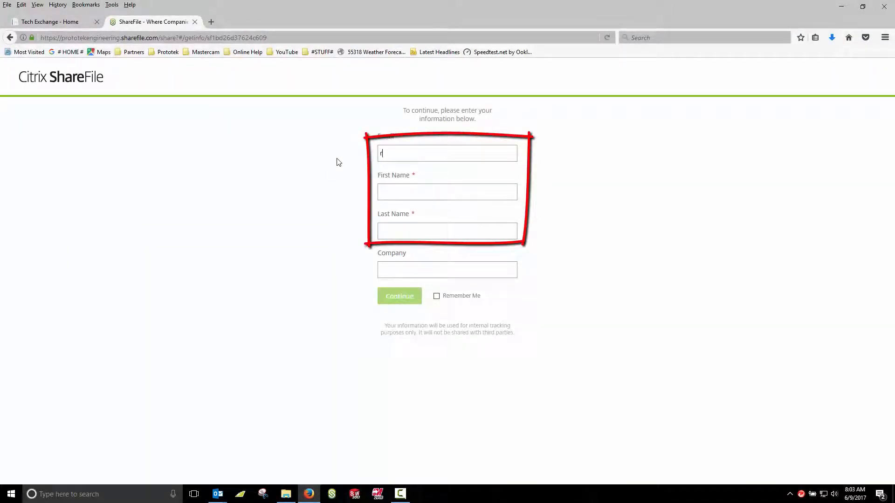
Submit the visitor email and name on ShareFile, then download Prototek Post Installer_2018.zip.
type("peterson@")
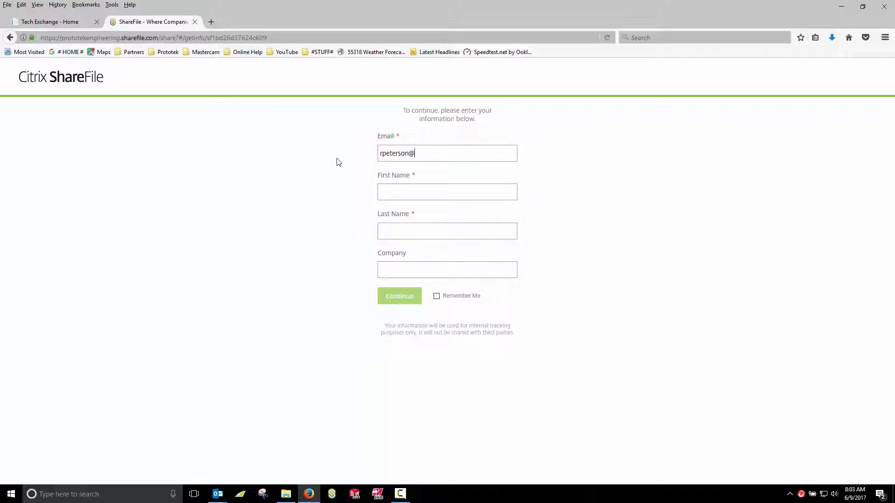
left_click(399, 296)
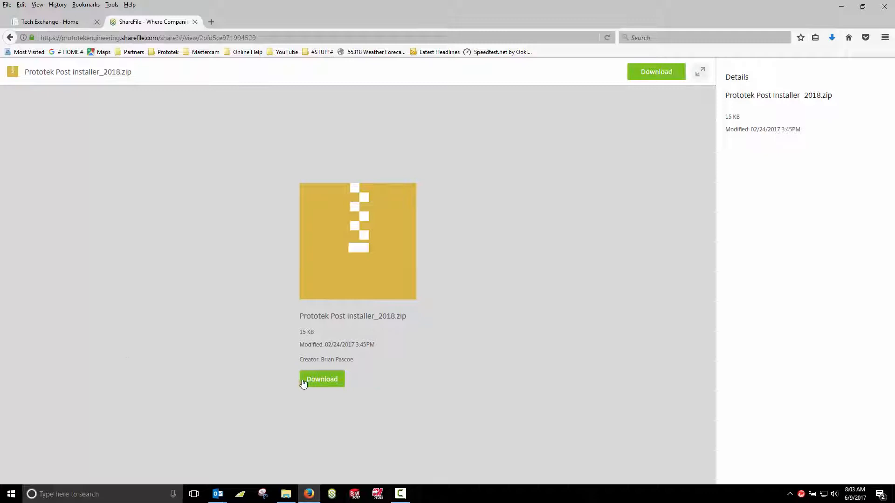
left_click(322, 379)
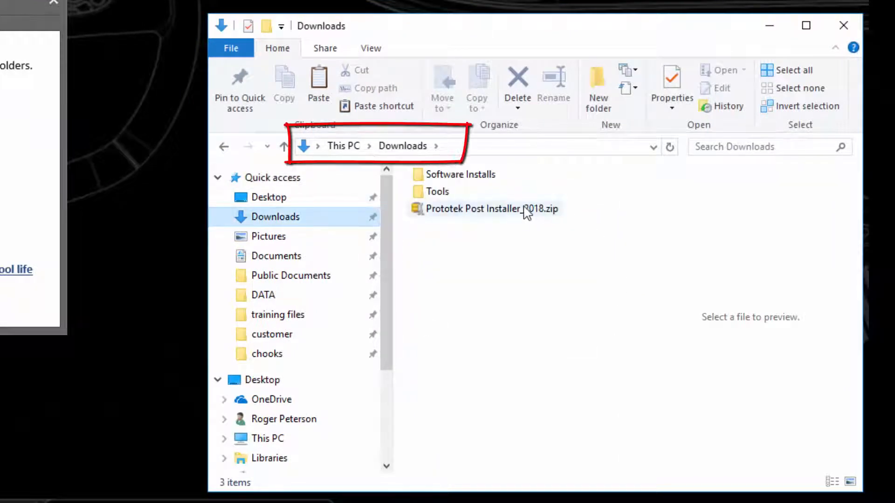
Extract Prototek Post Installer_2018.zip into Downloads with WinZip's Extract to here.
left_click(485, 208)
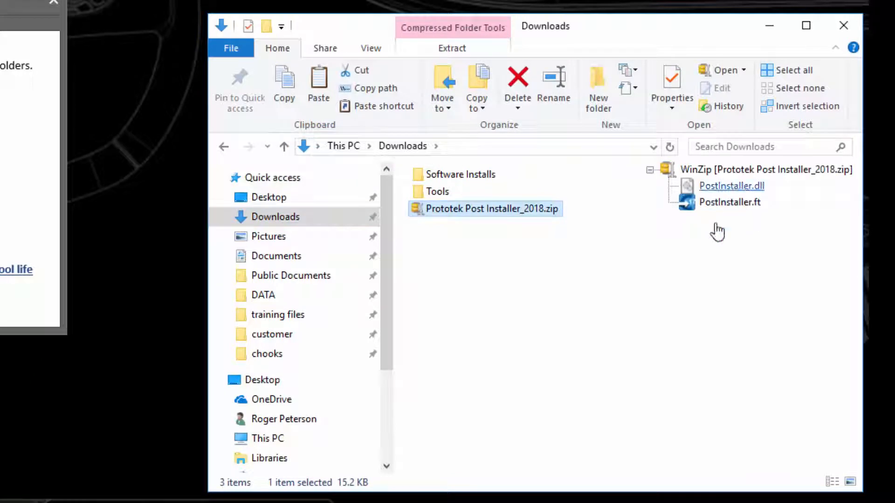
right_click(475, 209)
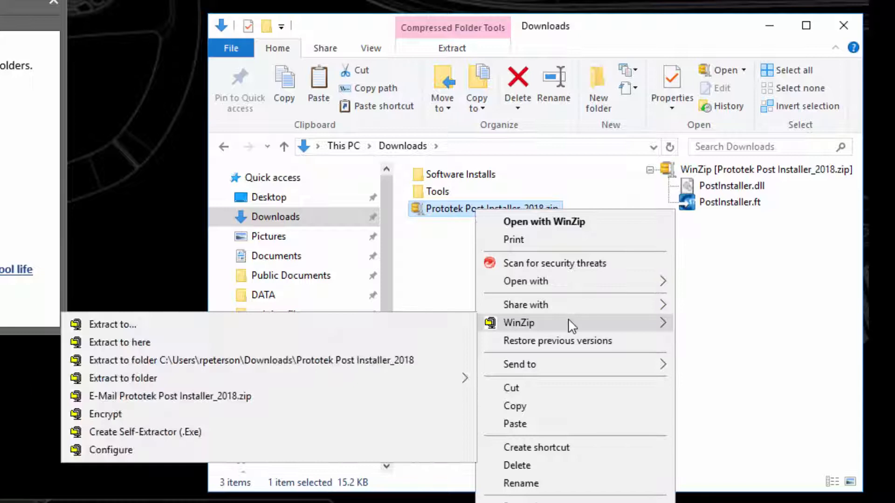
left_click(493, 367)
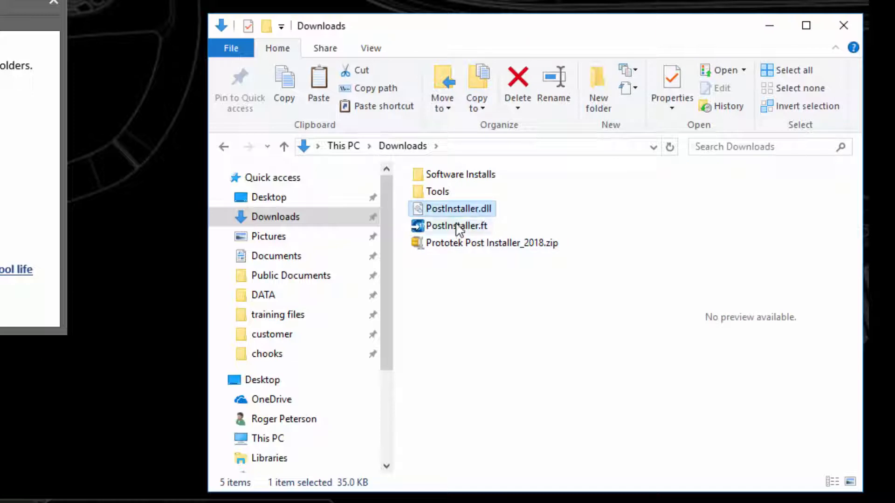
Paste PostInstaller.dll and PostInstaller.ft into the Mcam2018 chooks folder, granting admin permission.
right_click(455, 225)
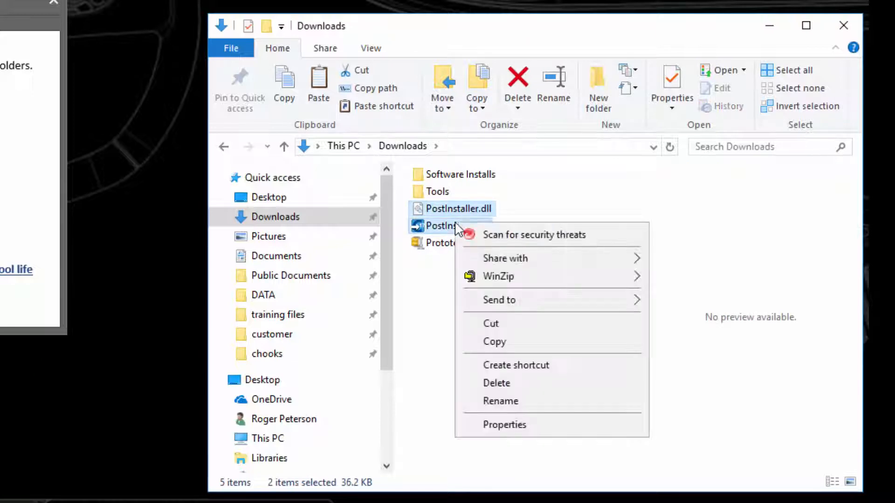
left_click(506, 351)
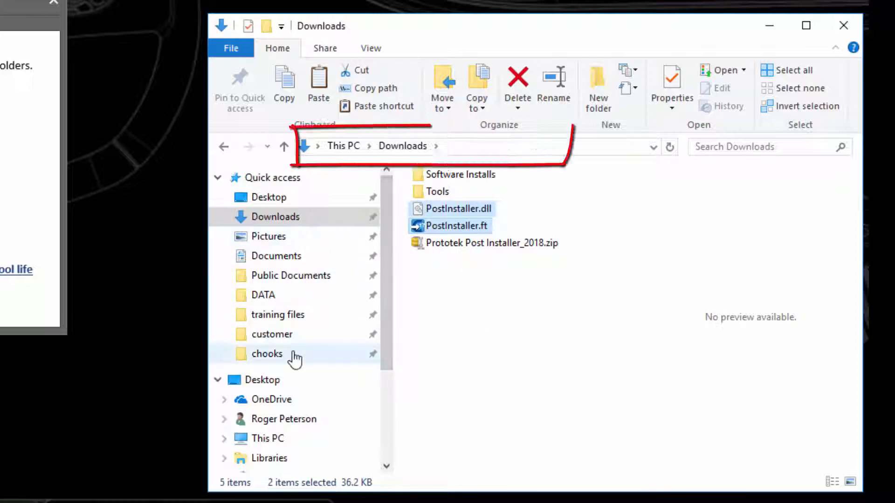
left_click(266, 355)
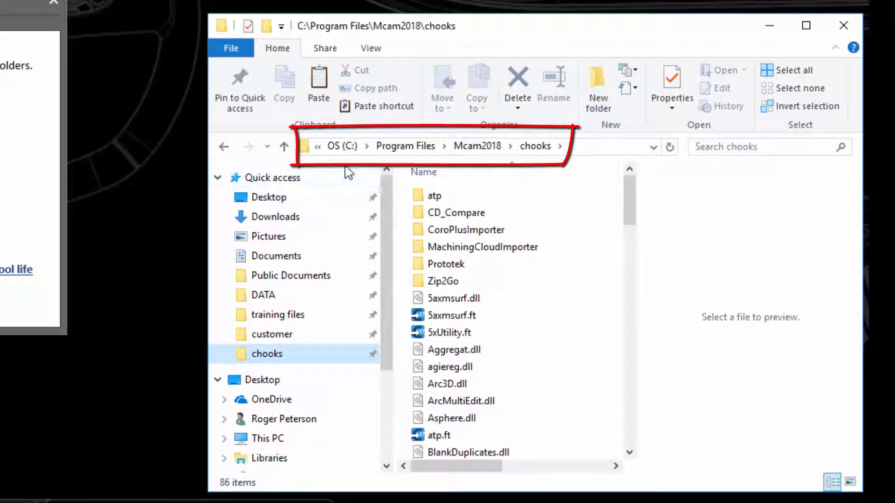
right_click(534, 340)
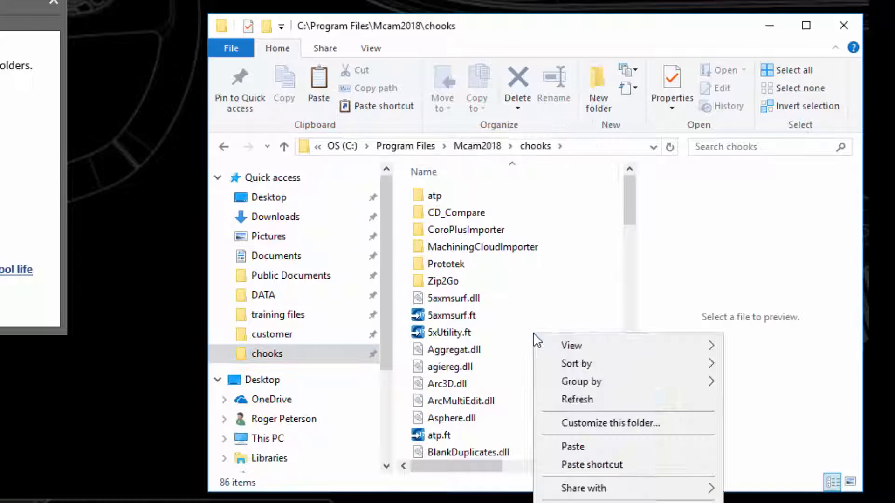
left_click(573, 447)
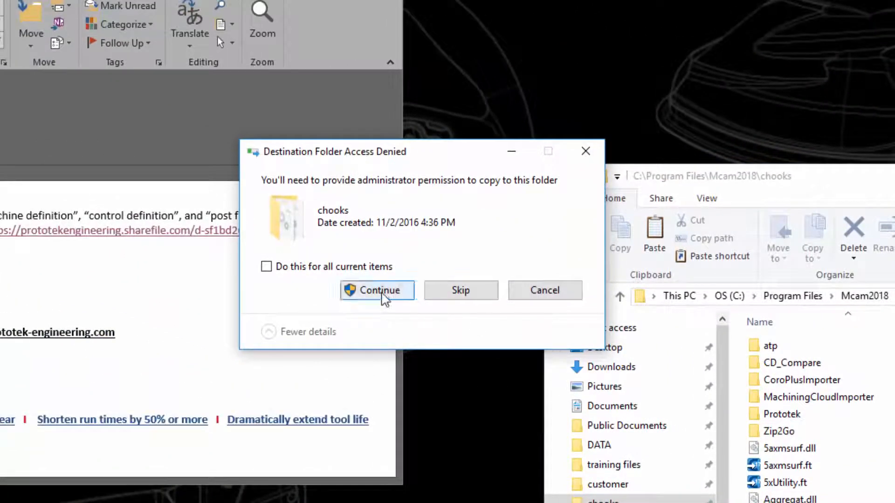
left_click(377, 291)
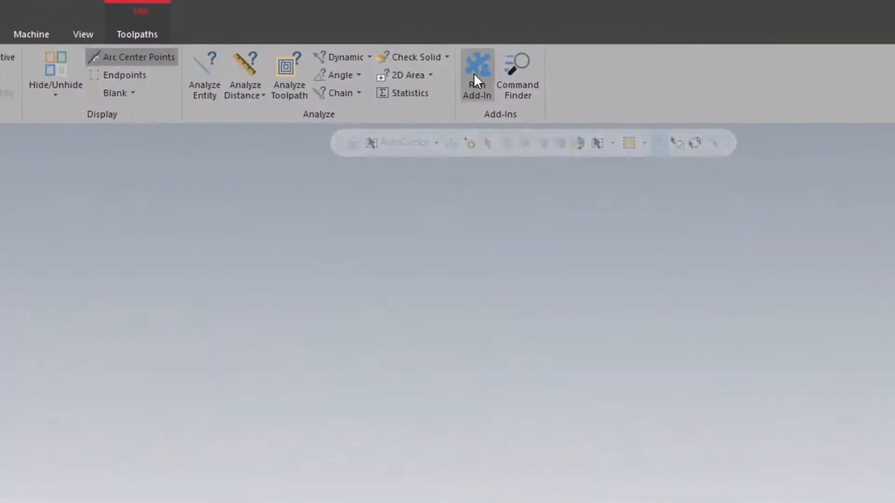
Run PostInstaller.dll from chooks as an add-in and choose Select ZIP File.
left_click(477, 65)
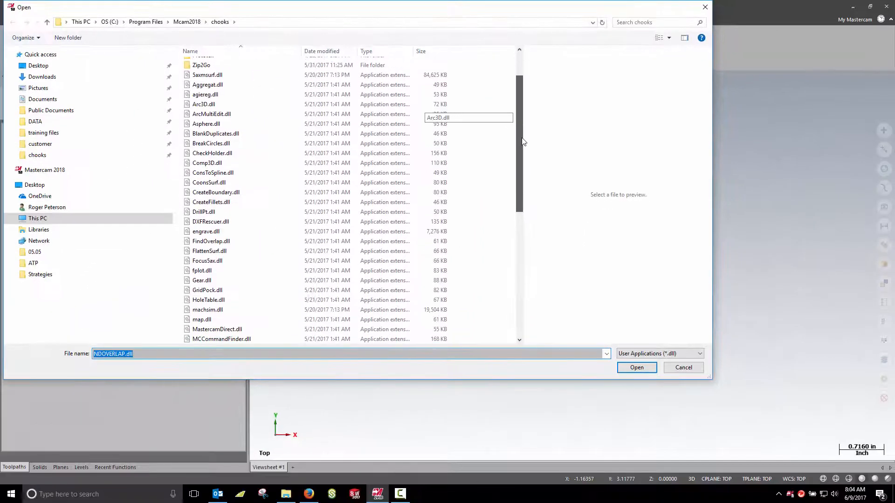
scroll("down", 3)
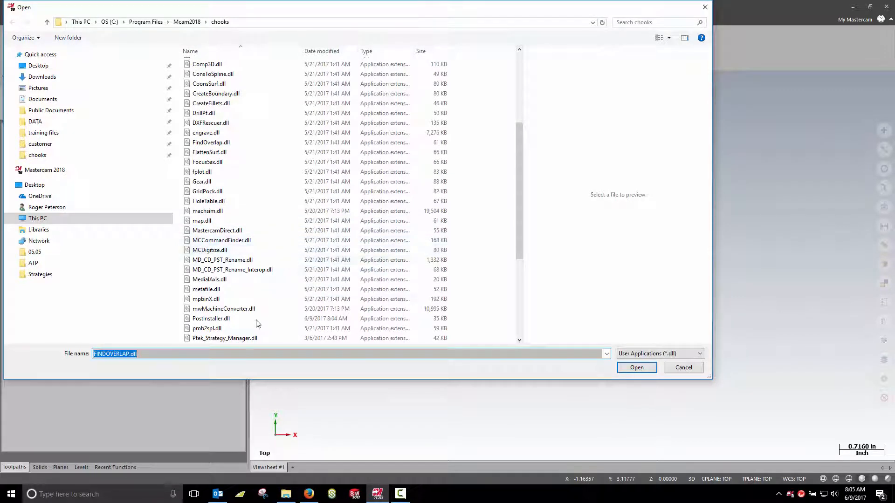
left_click(211, 319)
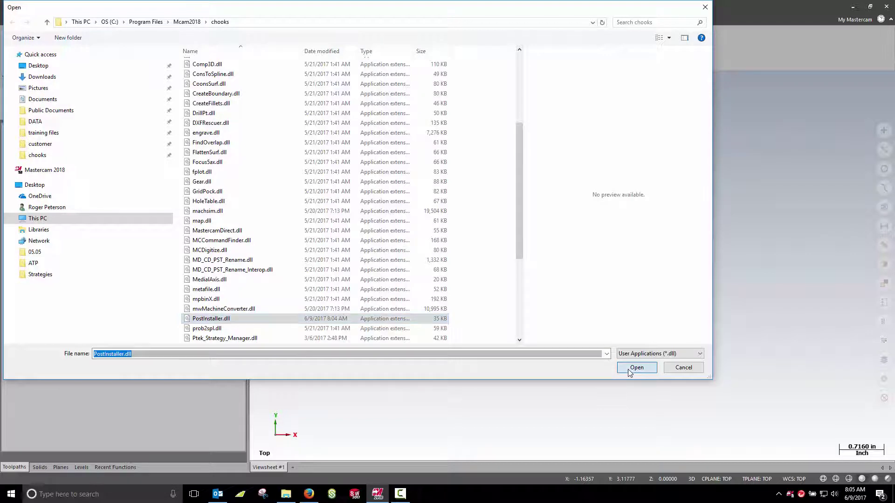
left_click(636, 368)
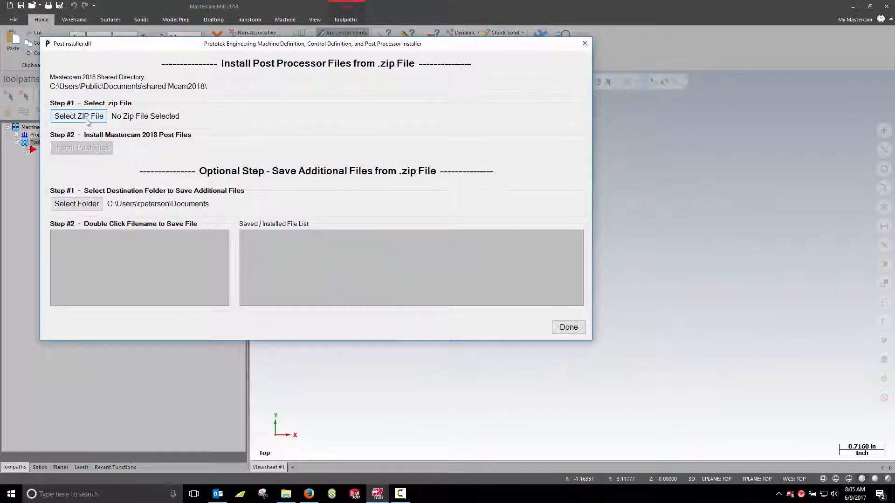
left_click(78, 116)
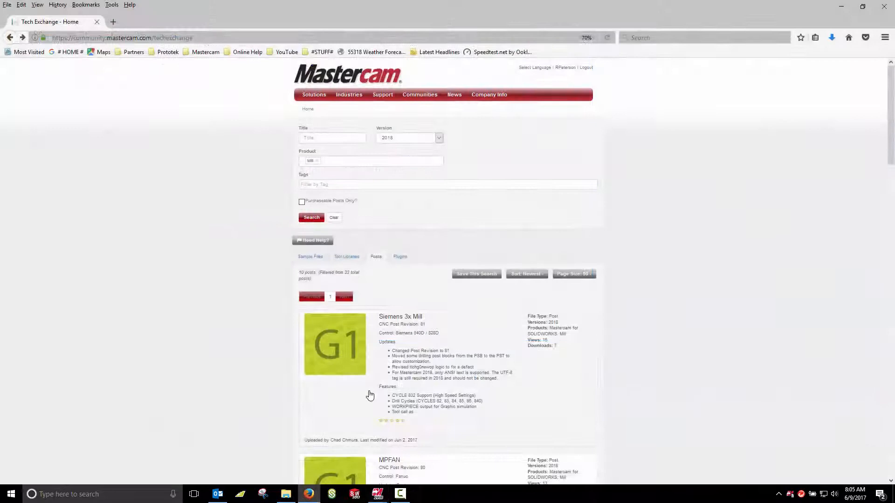
Open the Generic Haas 4X Mill post page and download its [V2018].ZIP package.
scroll("down", 3)
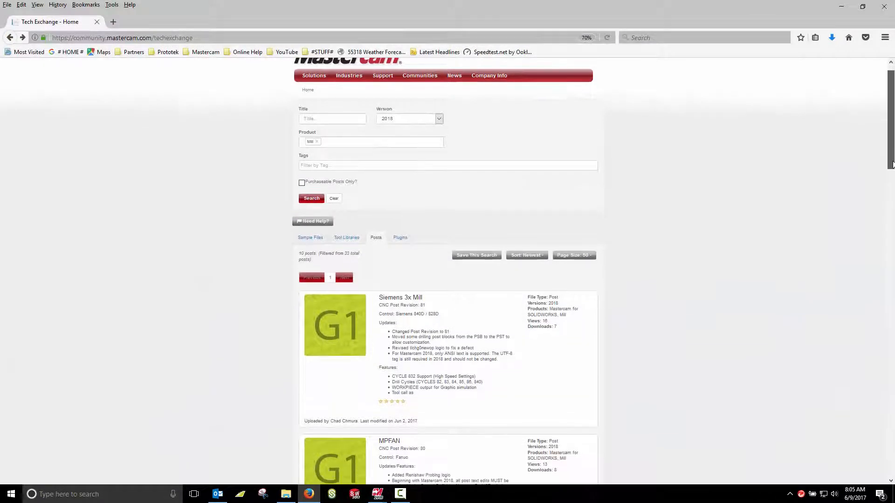
scroll("down", 3)
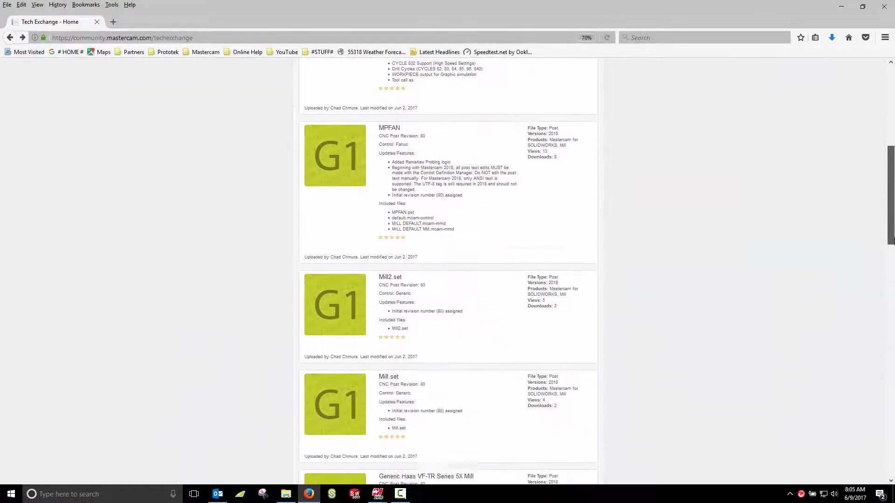
scroll("down", 3)
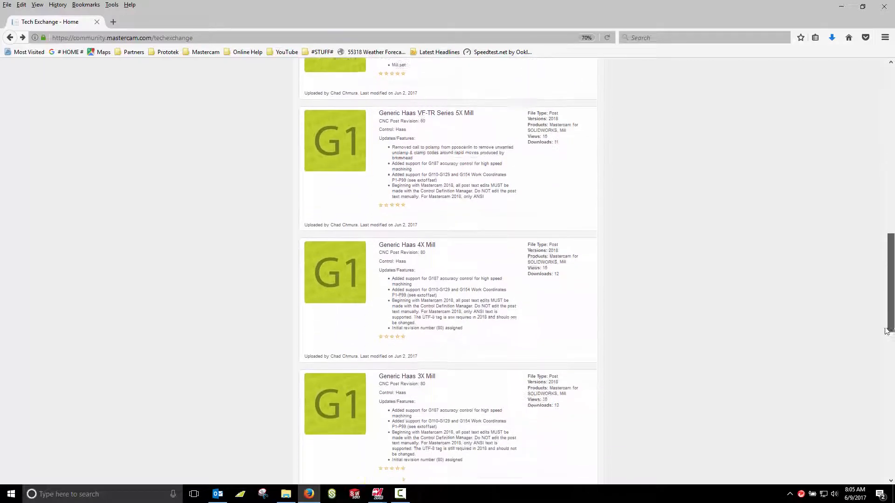
left_click(406, 245)
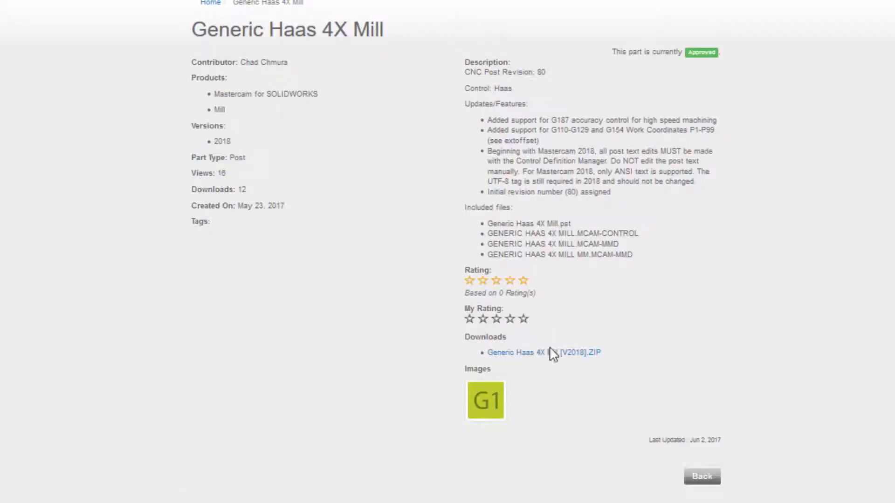
left_click(542, 352)
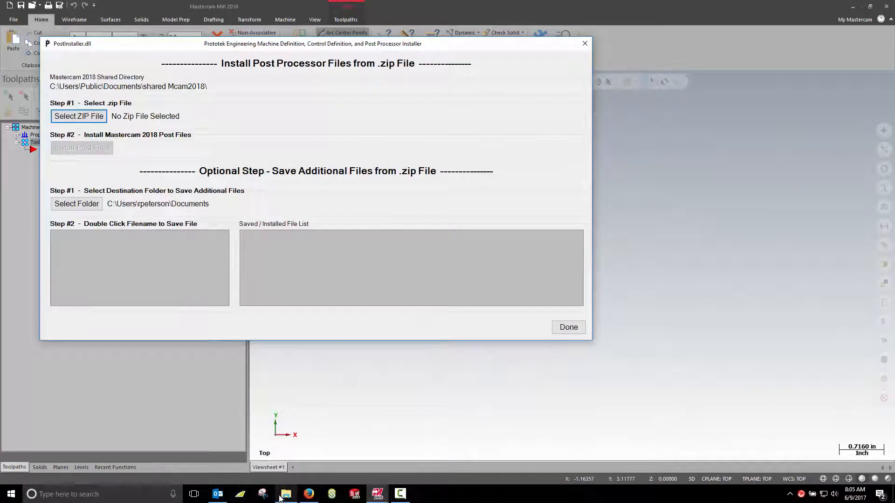
Install the Generic Haas 4X Mill ZIP post files and verify the .pst in Posts.
left_click(286, 494)
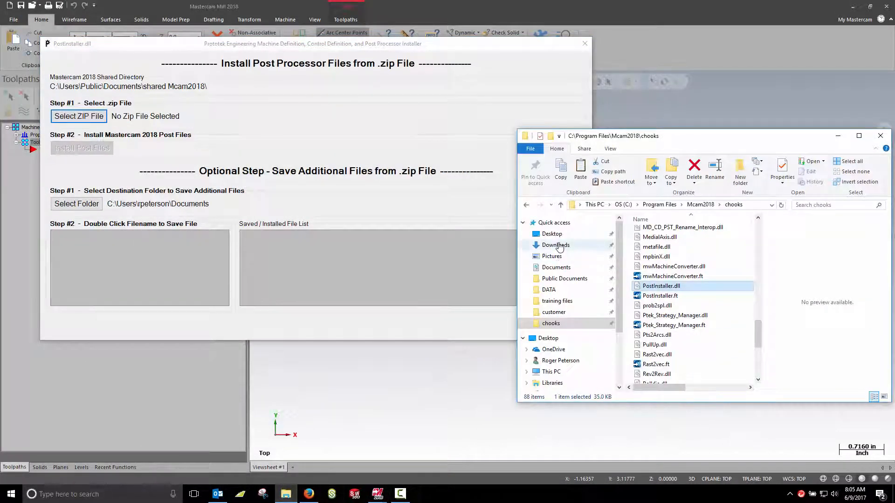
left_click(555, 245)
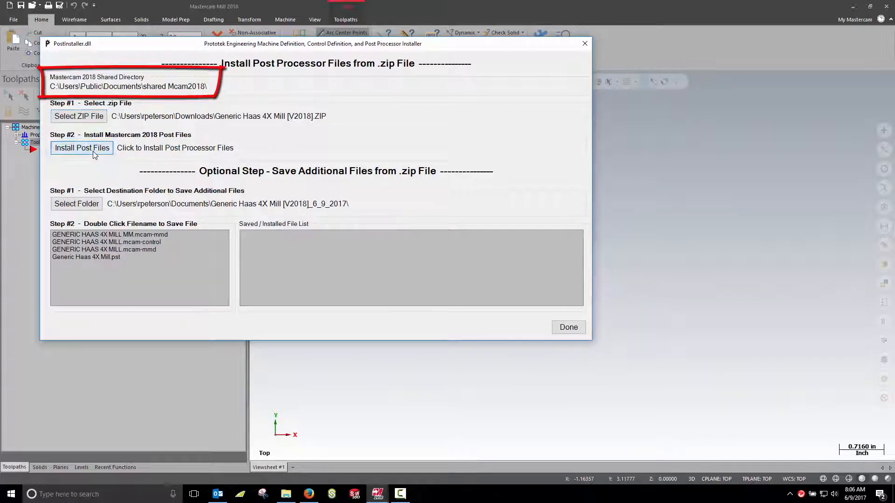
left_click(81, 148)
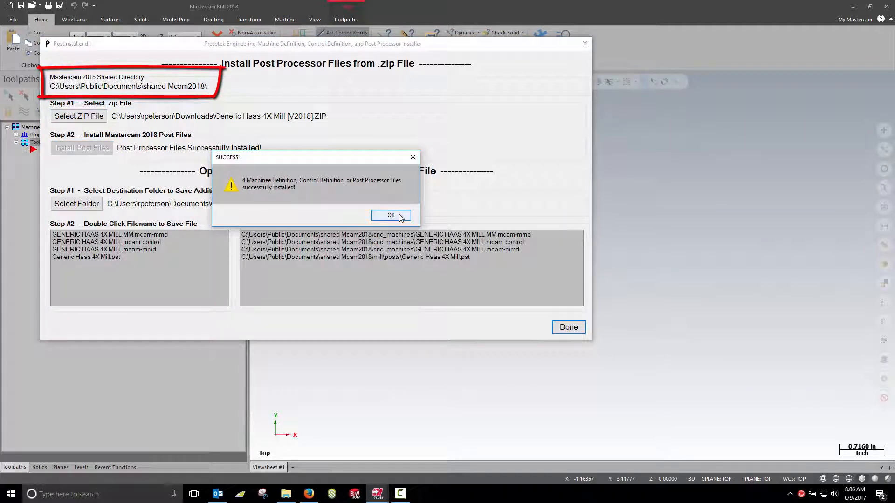
left_click(391, 215)
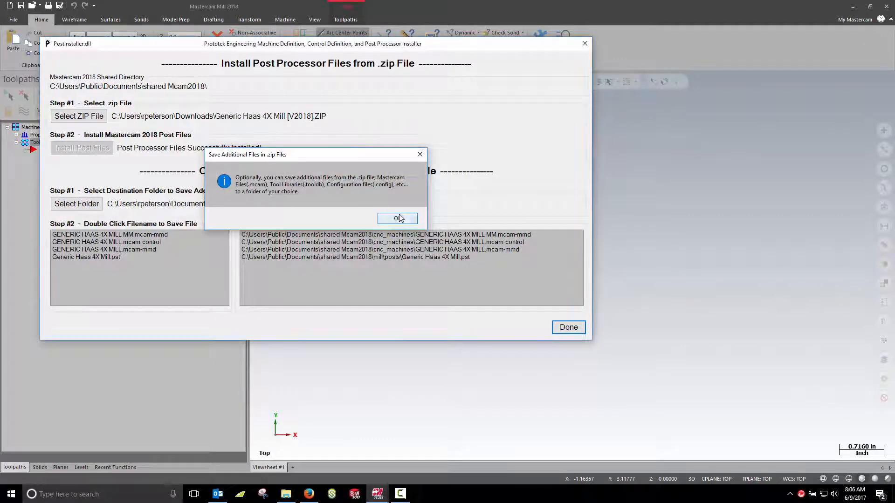
left_click(397, 218)
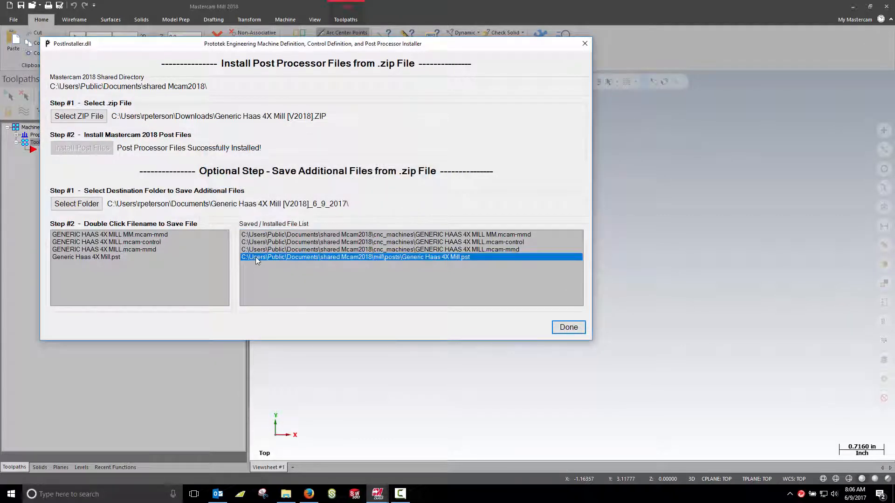
mouse_move(347, 260)
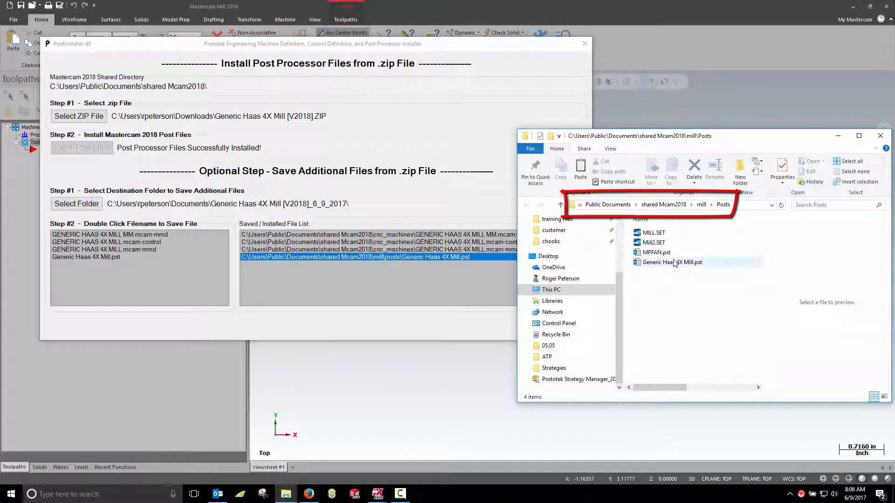
left_click(672, 262)
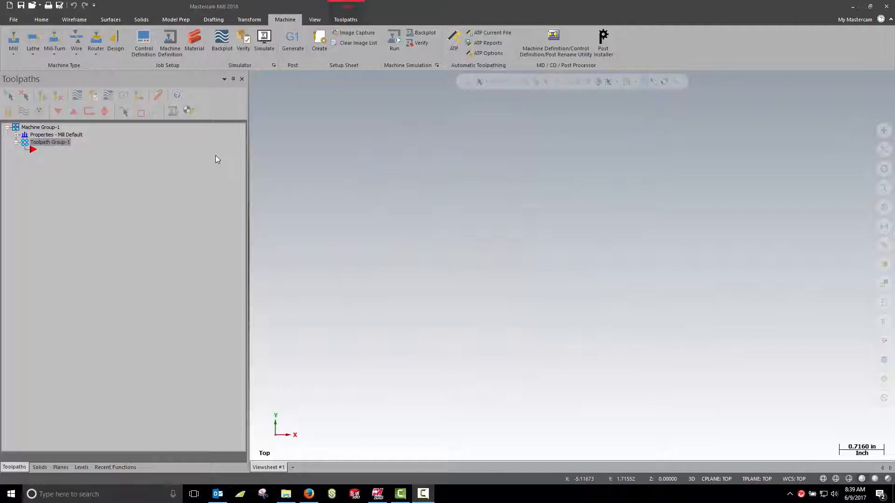
Add GENERIC HAAS 4X MILL.mcam-mmd through the Mill dropdown's Manage List and confirm it appears.
left_click(9, 42)
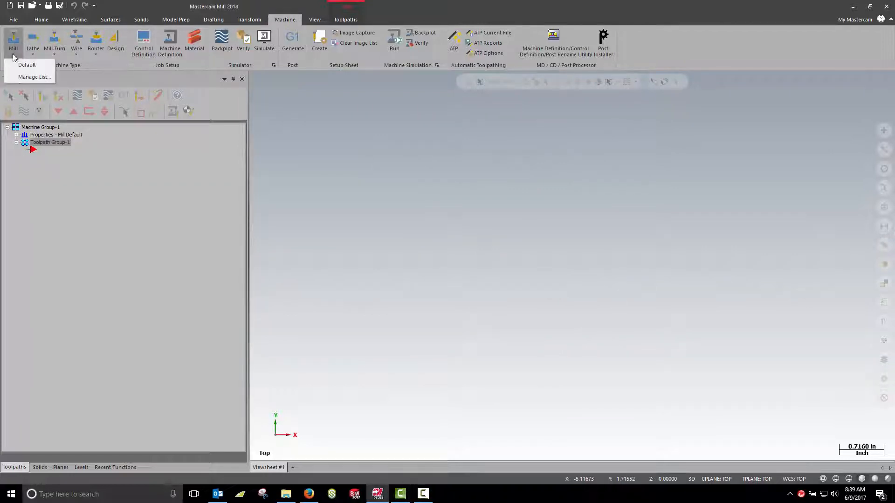
left_click(35, 77)
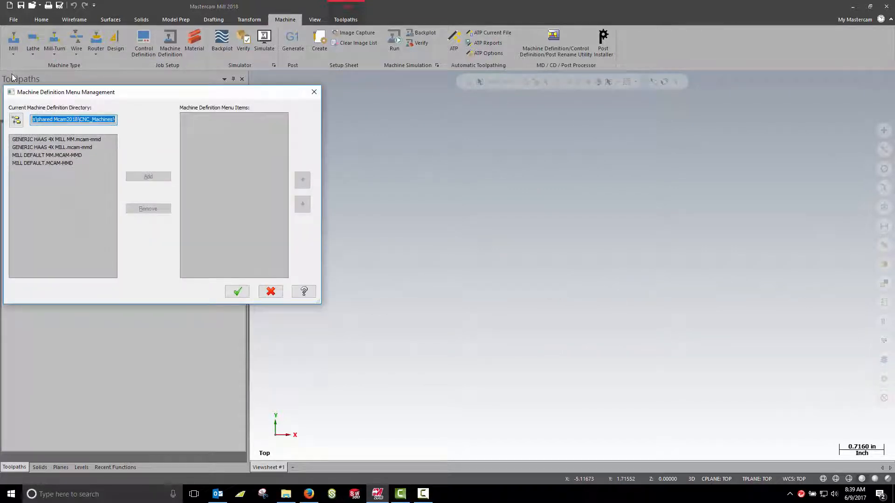
left_click(61, 147)
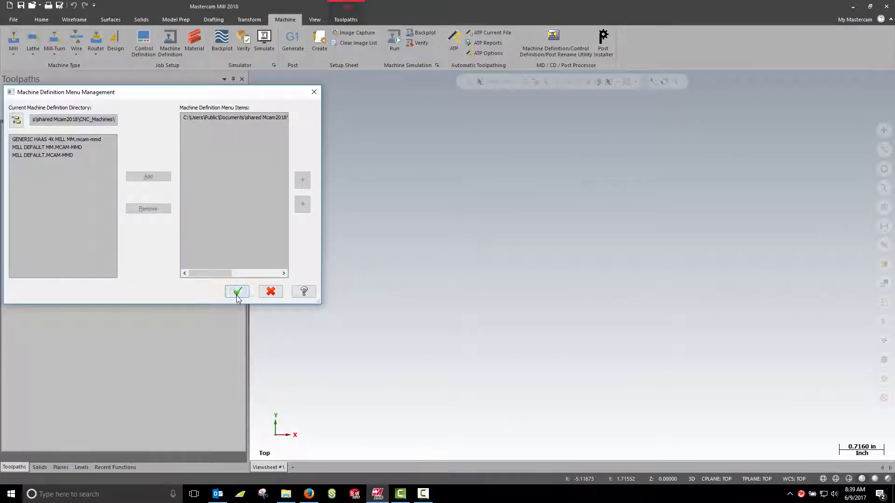
left_click(237, 291)
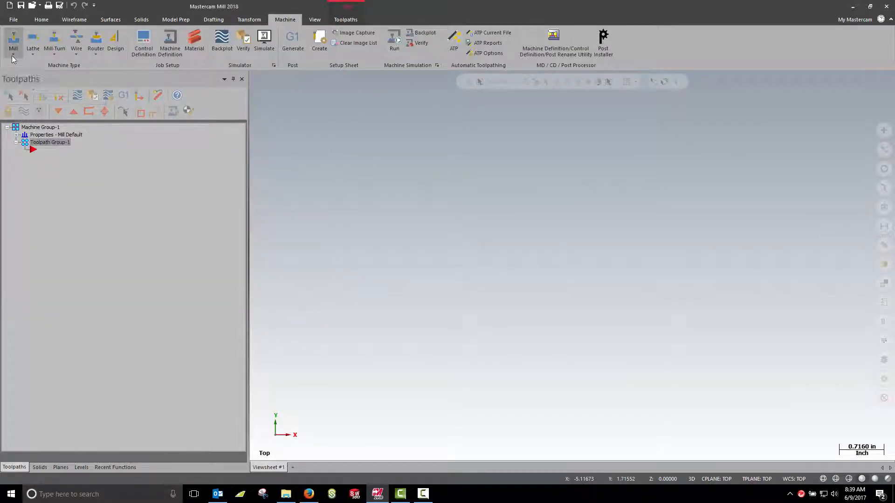
left_click(13, 49)
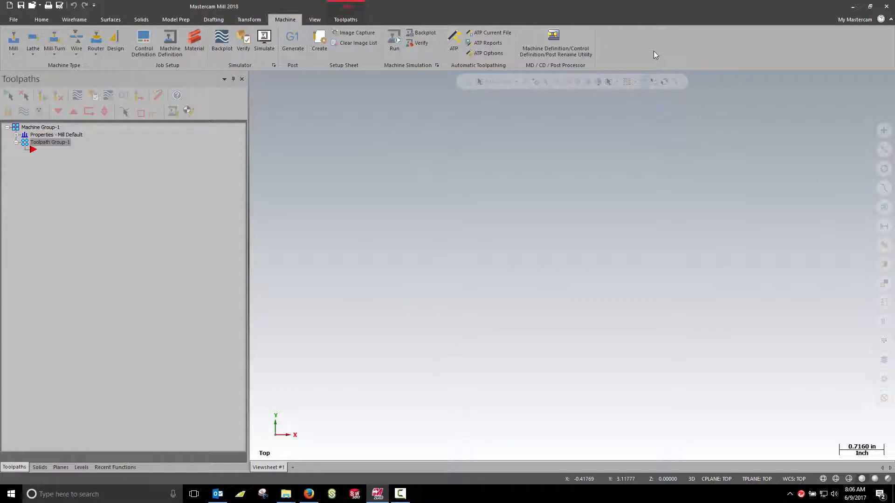
mouse_move(671, 93)
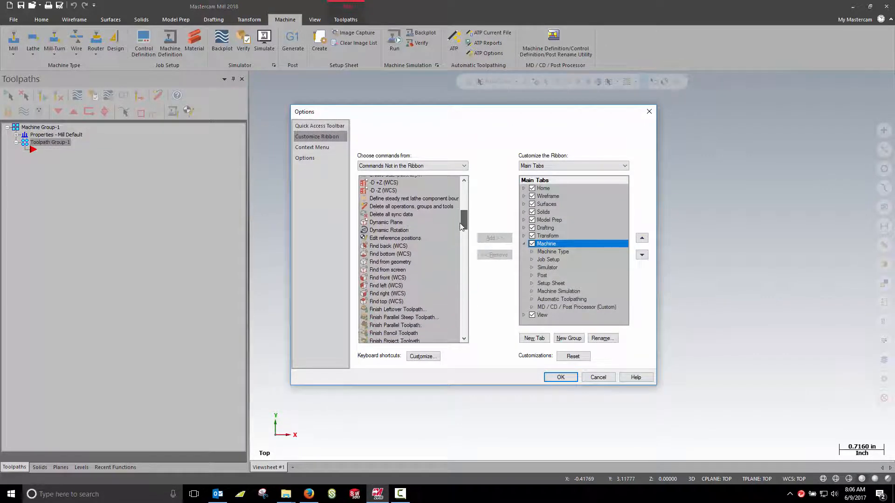
Add Post Installer to the MD / CD / Post Processor (Custom) ribbon group and click OK.
left_click_drag(462, 223, 463, 285)
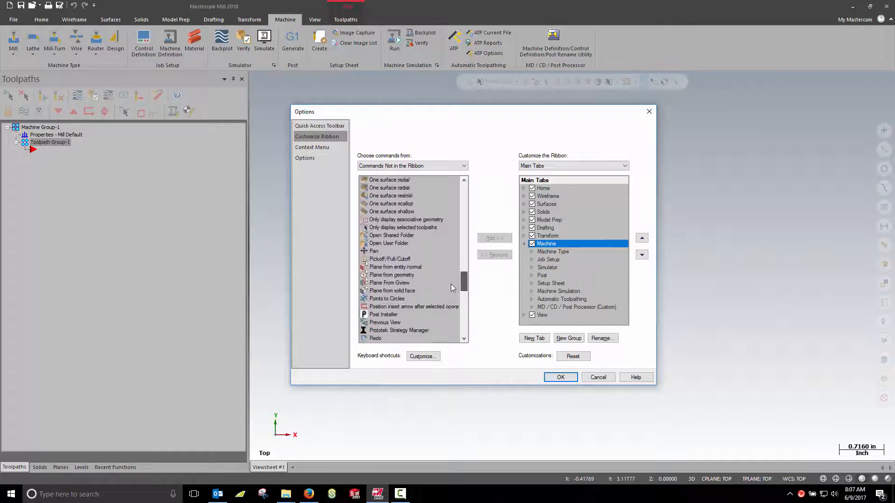
left_click(384, 275)
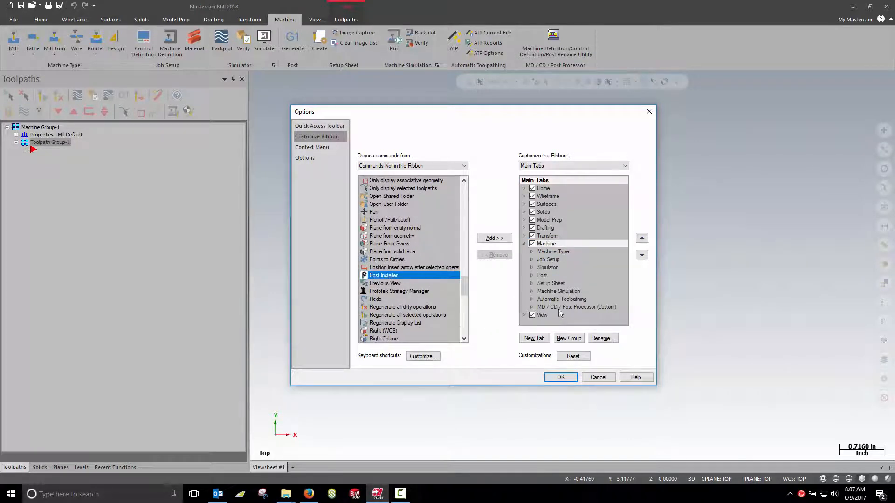
left_click(576, 307)
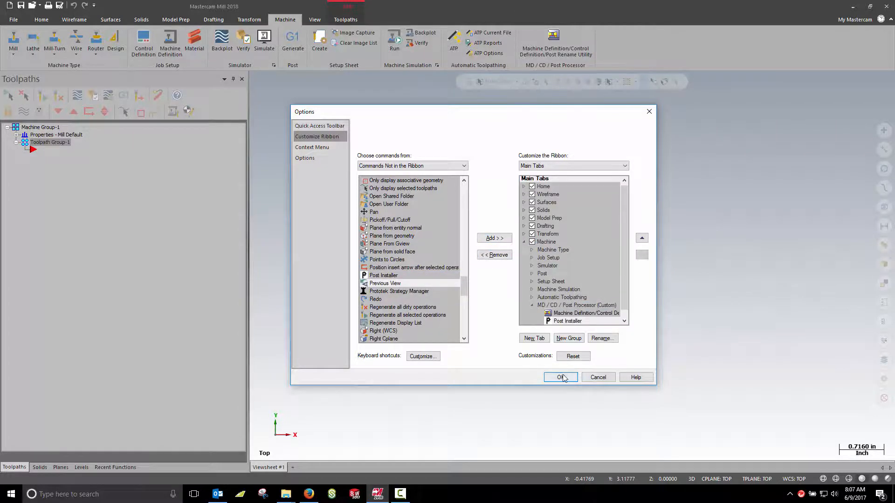
left_click(560, 377)
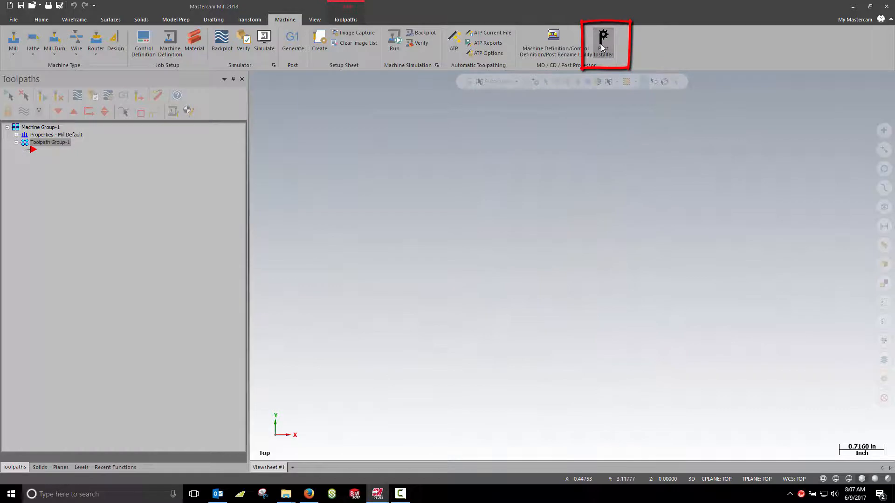